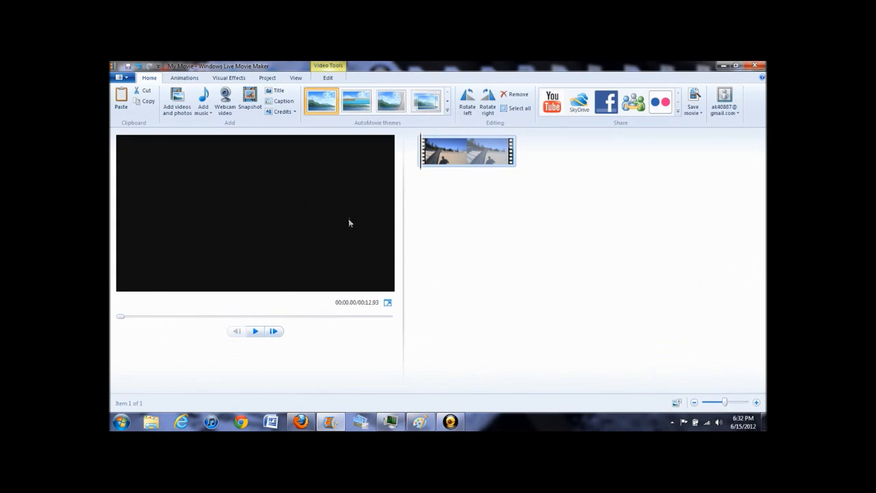
mouse_move(514, 176)
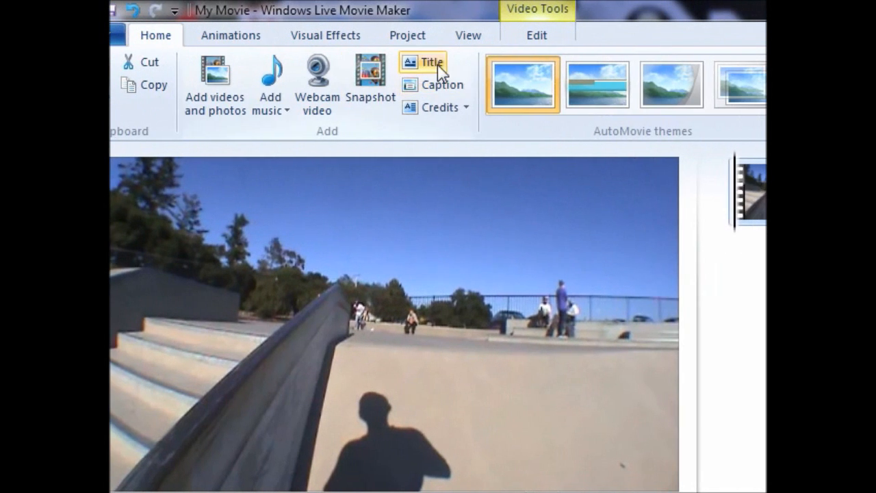
Add a title clip to the start of the movie with the text 'Skate Edit'.
left_click(427, 64)
type("S")
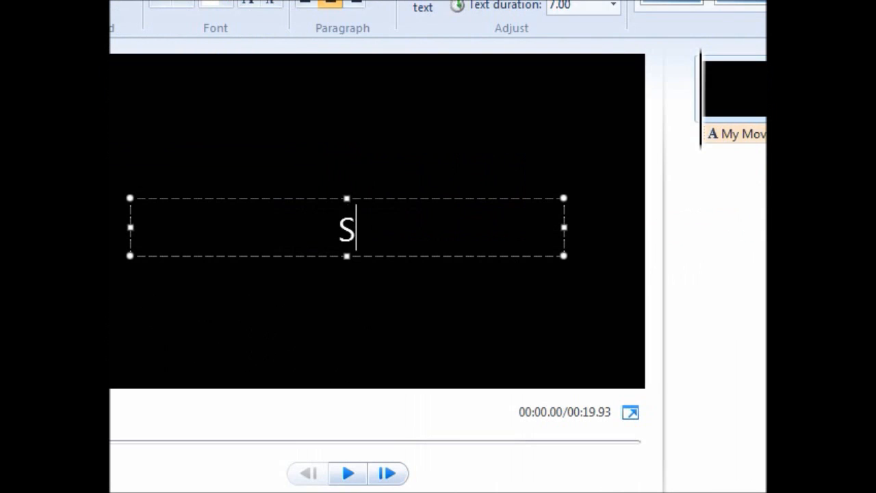
type("kate Edit")
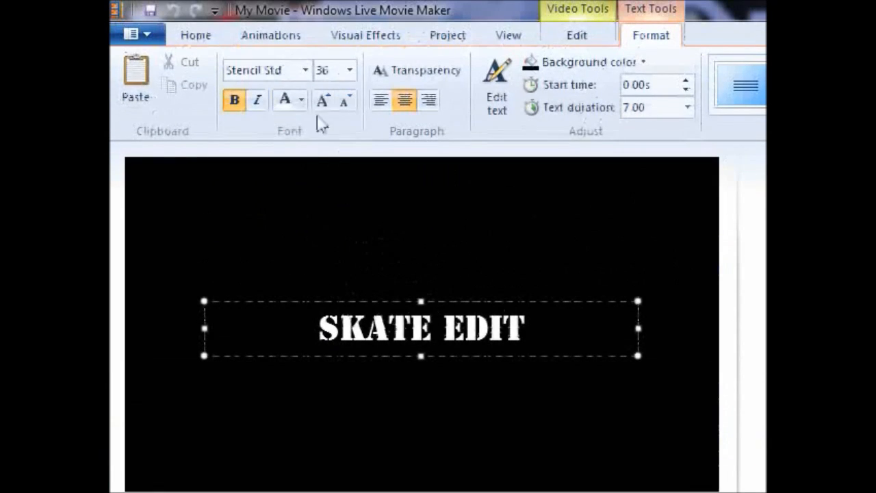
Colour the title text red, then a custom colour, and give it a background colour.
left_click(301, 100)
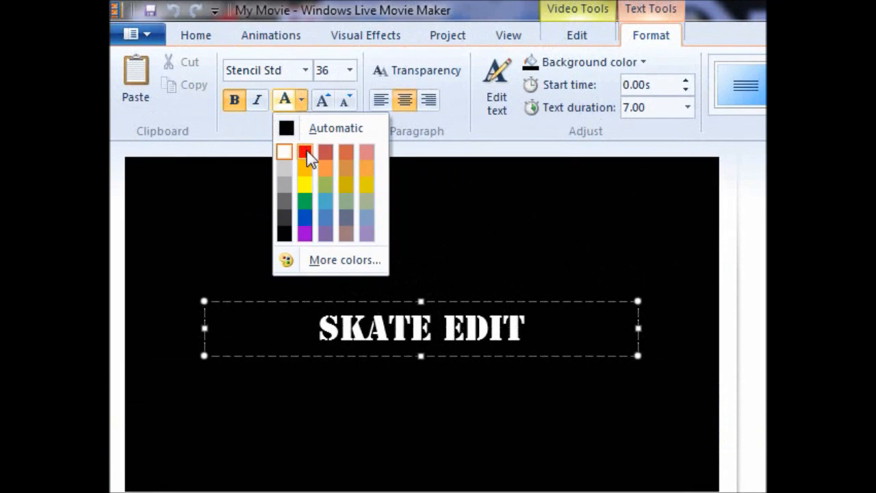
left_click(305, 152)
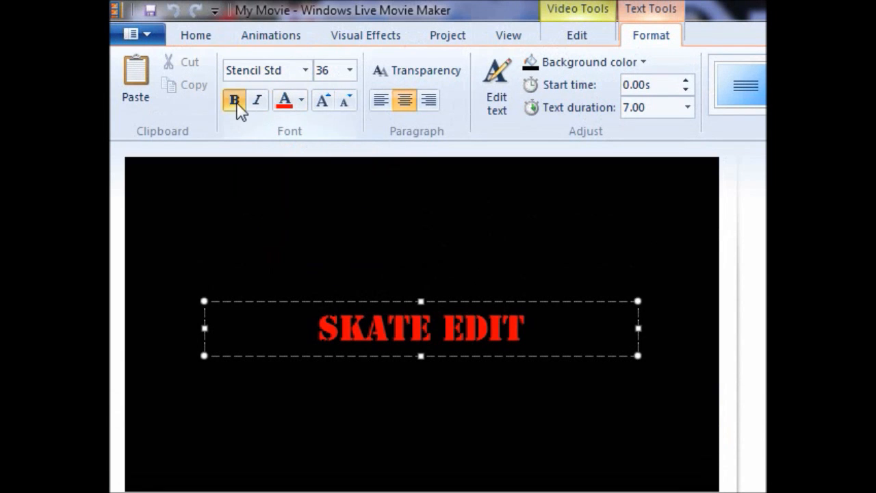
left_click(257, 100)
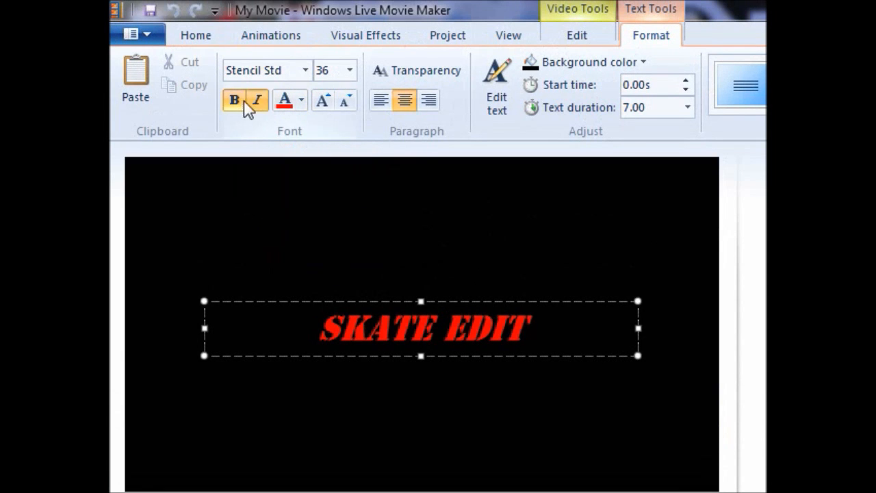
left_click(349, 70)
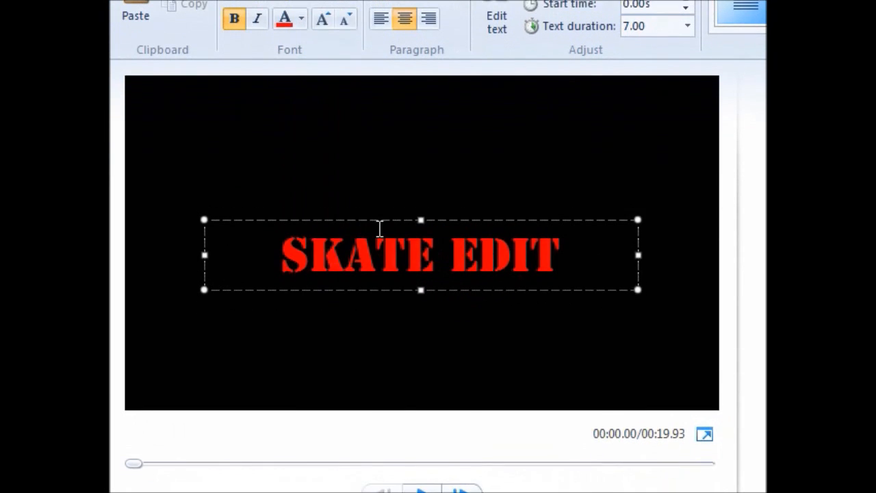
left_click(300, 100)
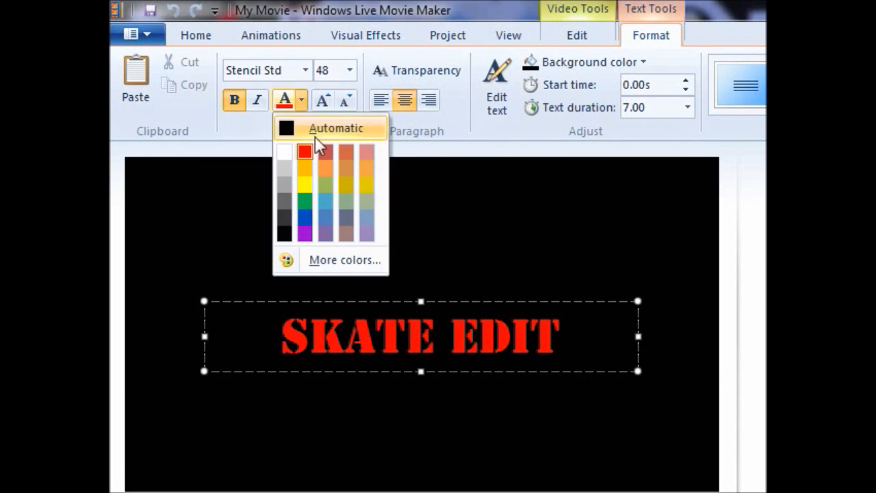
left_click(343, 260)
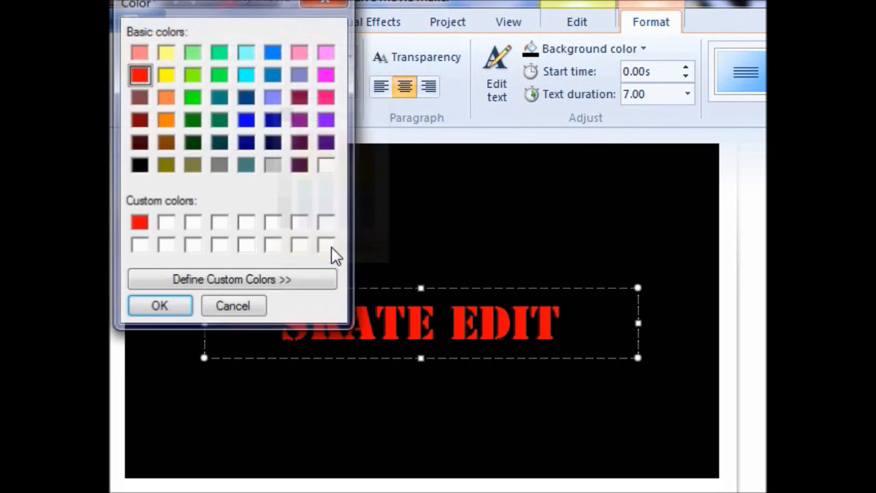
left_click(231, 279)
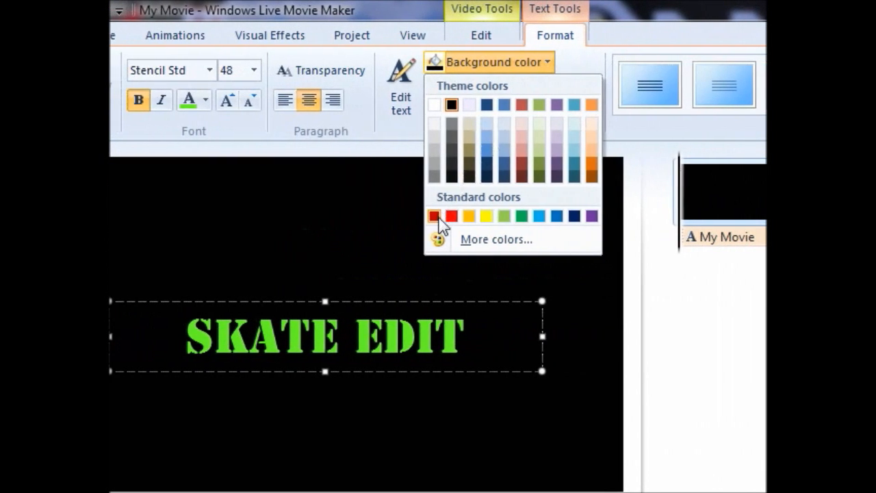
left_click(434, 215)
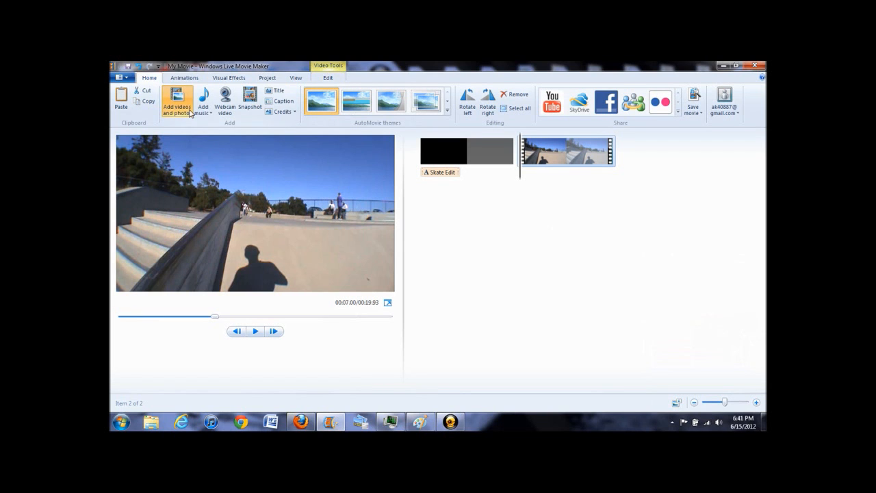
Add the VIDEO1043 stair-set clip to the project after the skatepark clip.
left_click(176, 98)
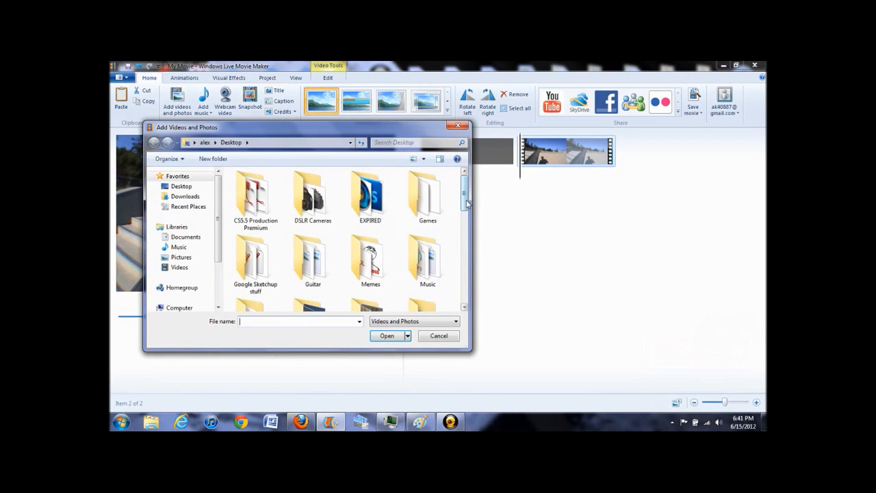
scroll("down", 3)
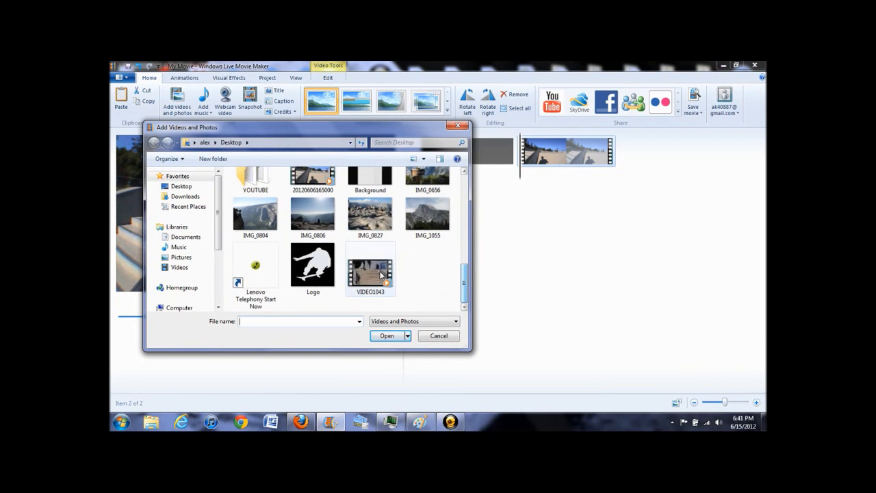
left_click(386, 336)
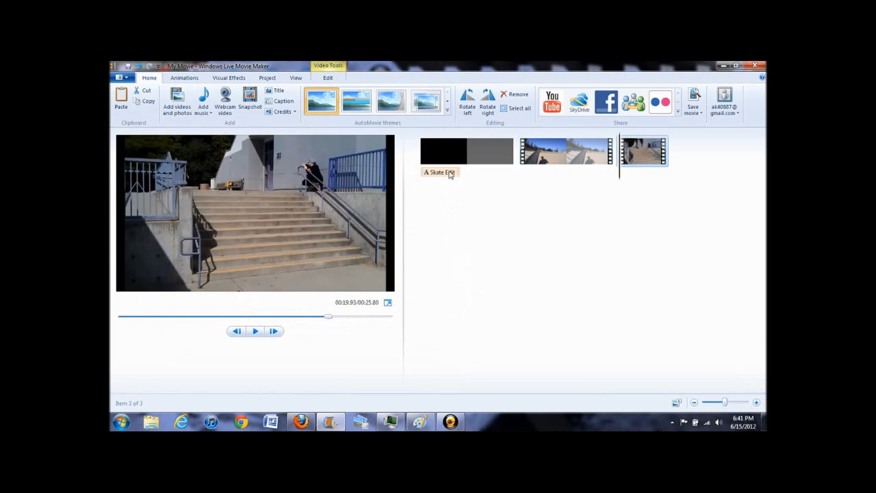
Show the Video Tools Edit options for the stairway clip.
left_click(327, 77)
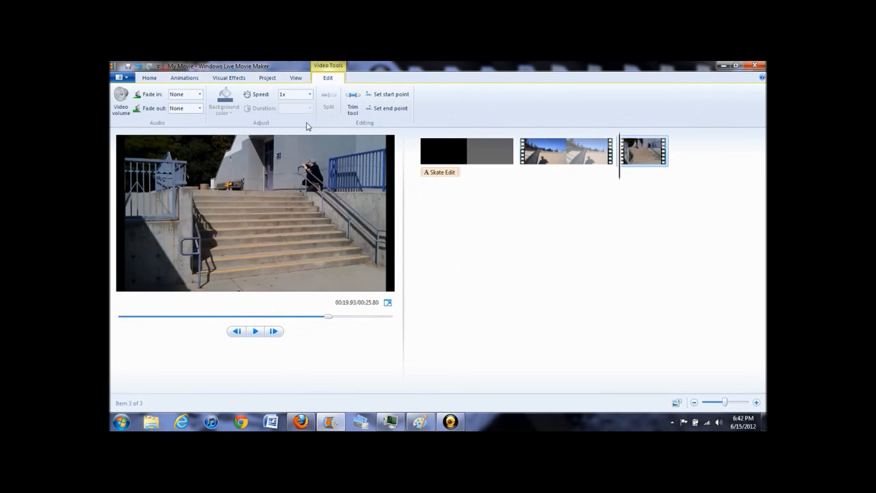
mouse_move(369, 129)
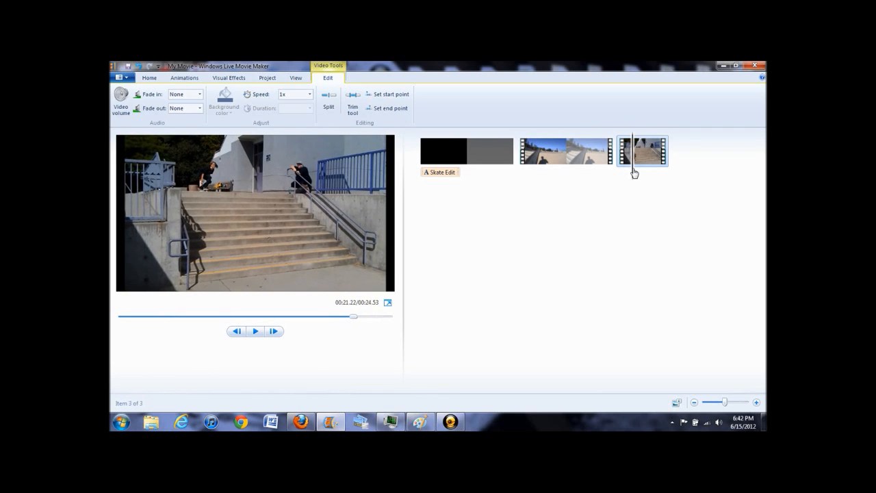
Split the stairway clip and slow the later fourth-clip piece to 0.25x speed.
left_click(327, 106)
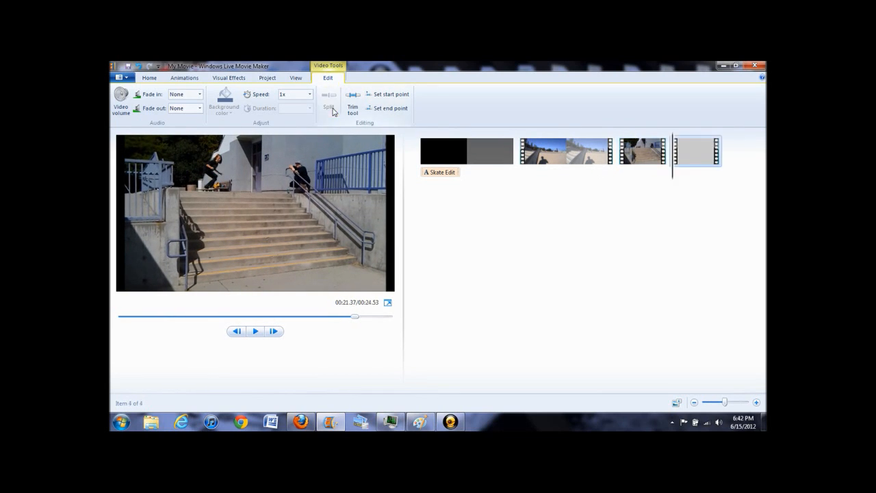
left_click(326, 106)
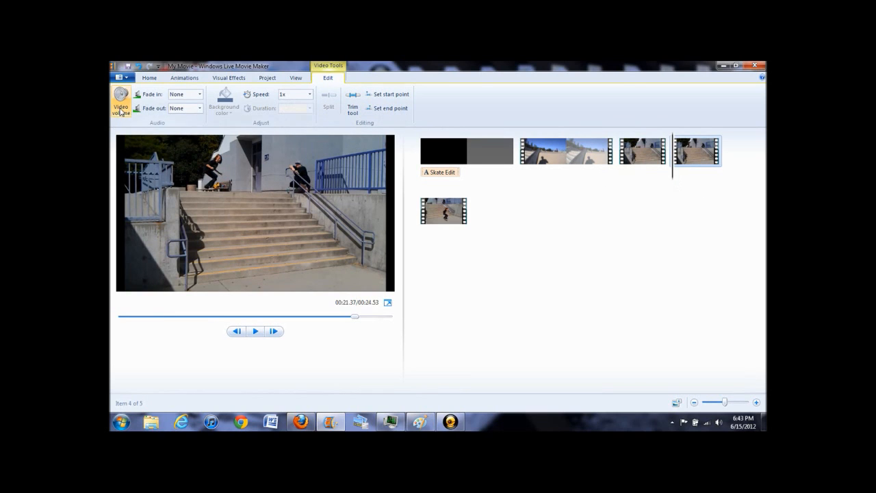
left_click(123, 96)
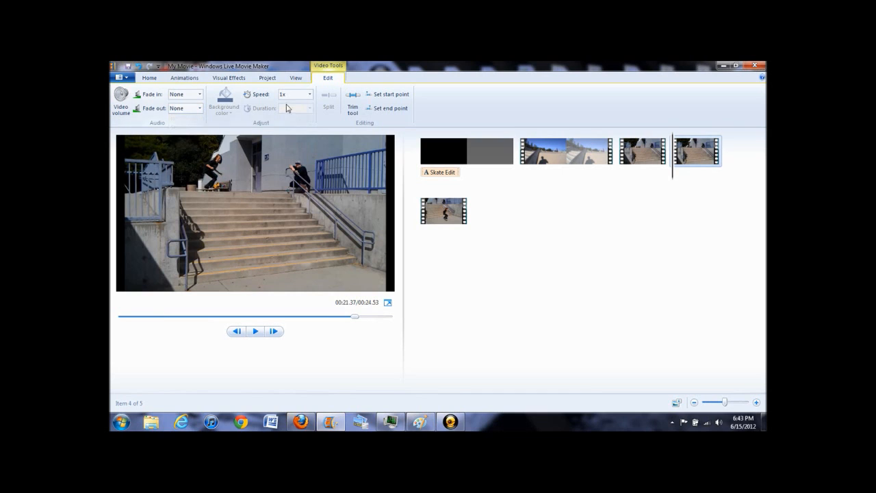
left_click(307, 94)
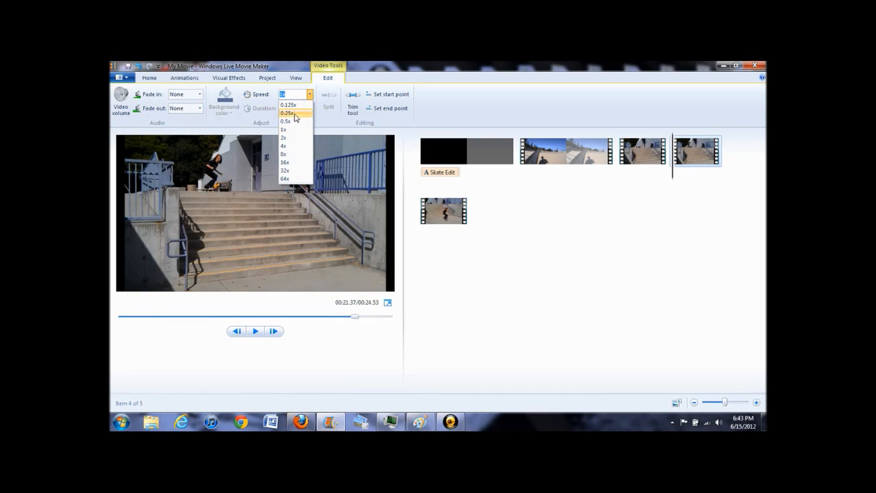
left_click(286, 113)
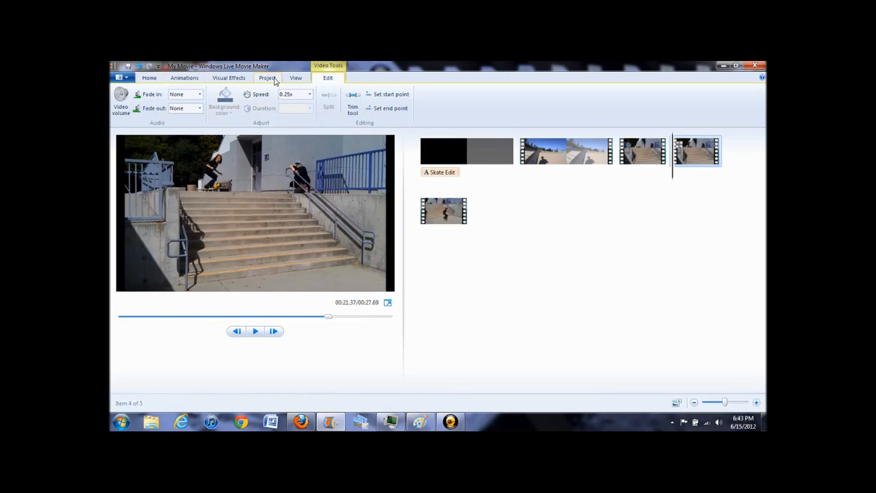
Switch the aspect ratio to Standard 4:3, then back to Widescreen 16:9.
left_click(264, 77)
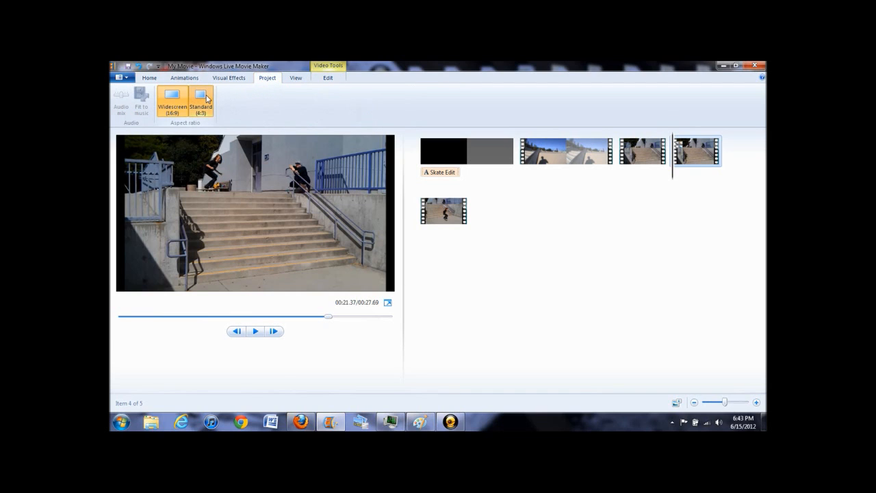
left_click(172, 100)
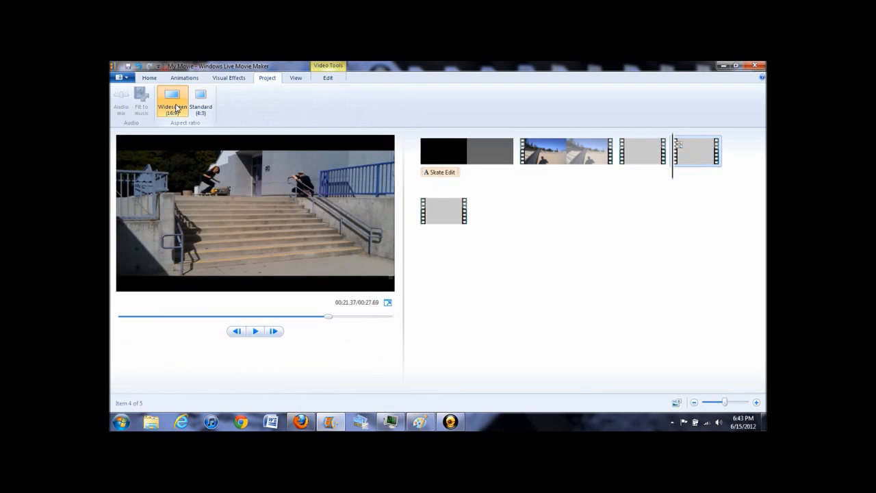
left_click(232, 78)
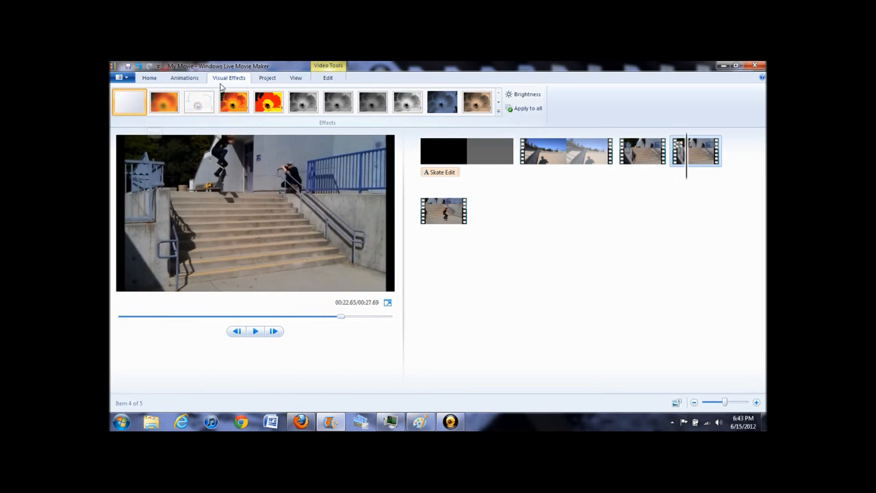
Browse the Animations transitions and pan-and-zoom options, then return to Home.
left_click(188, 78)
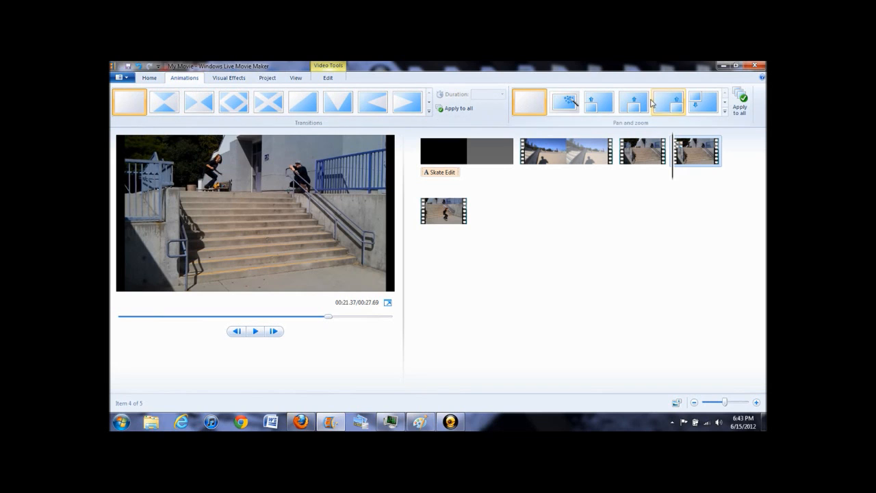
mouse_move(232, 101)
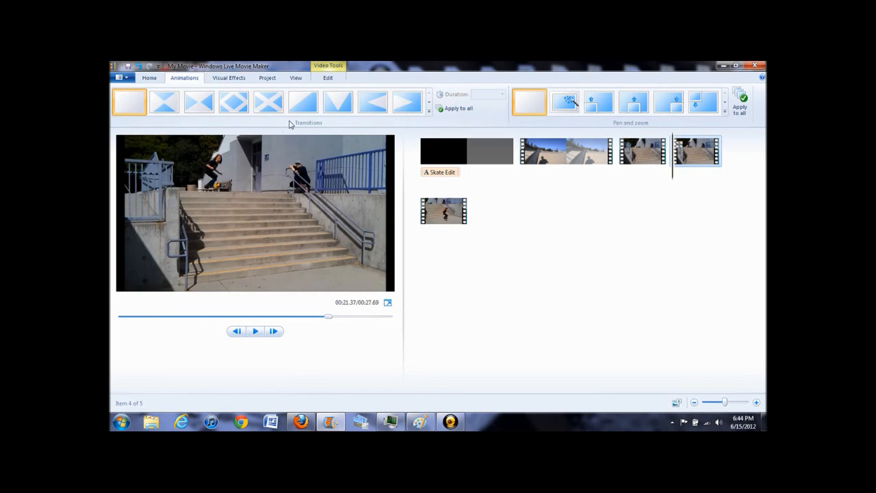
left_click(147, 78)
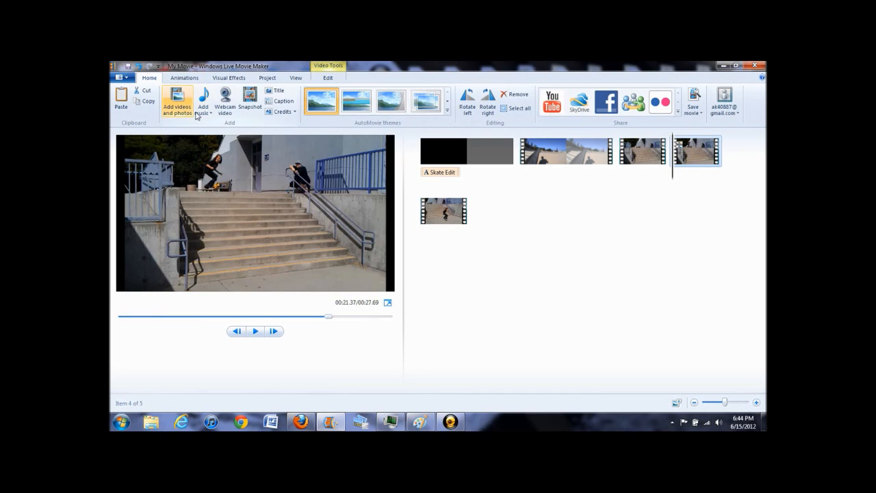
mouse_move(225, 100)
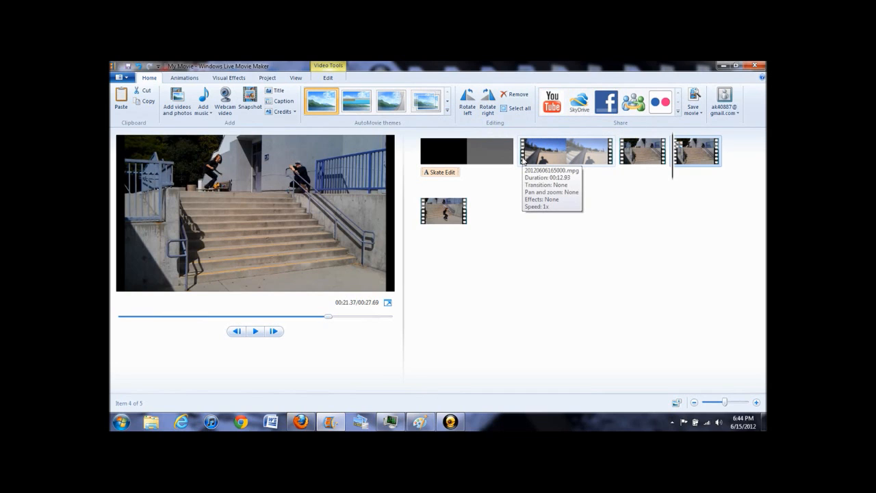
mouse_move(539, 127)
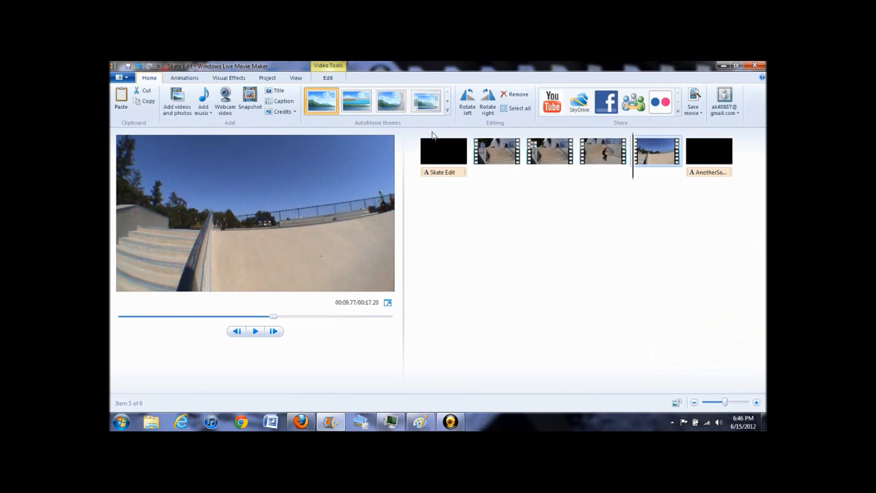
Start a YouTube publish, sign in, and type the description 'THANKS FOR WATCHING, DONT FORGET…'.
left_click(551, 100)
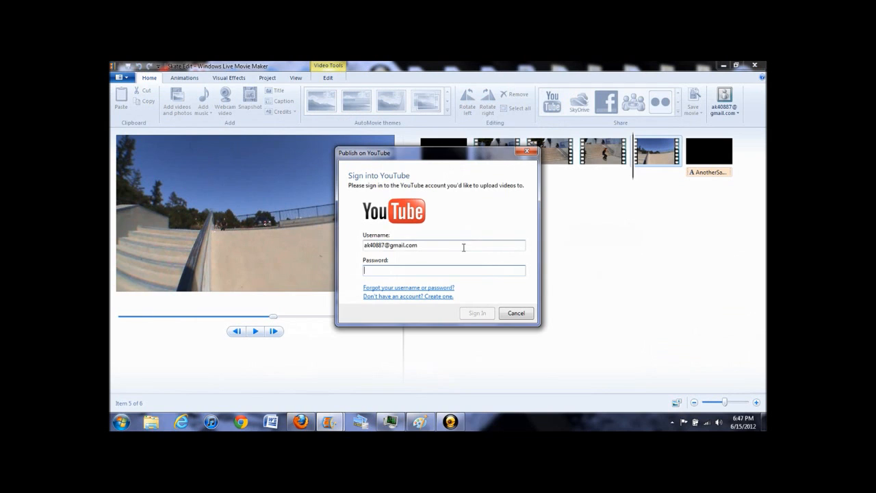
left_click(476, 312)
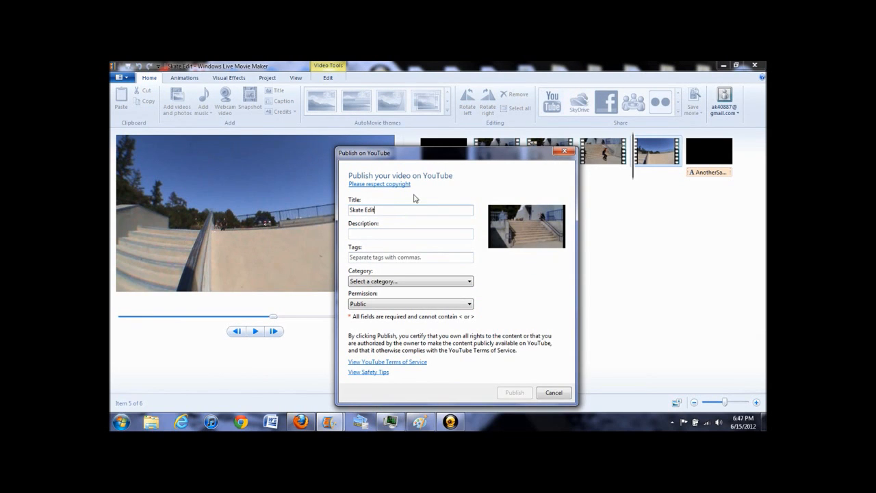
left_click(410, 233)
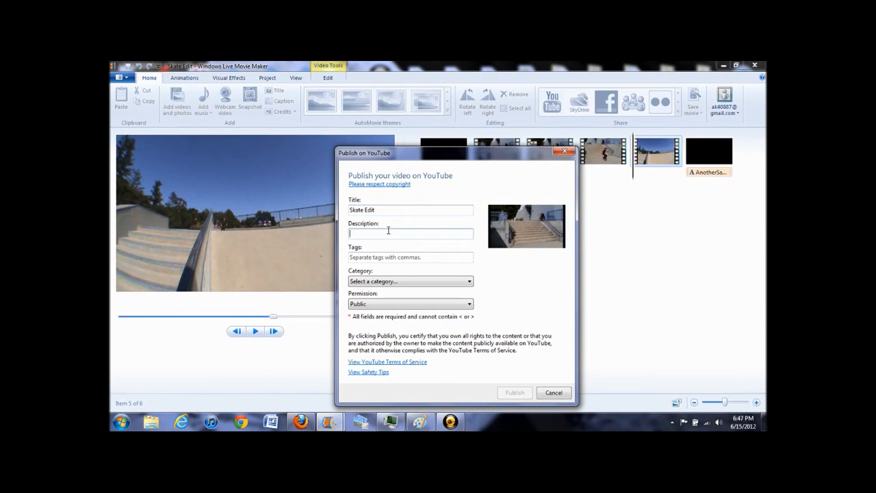
type("THANKS FOR WATCHING")
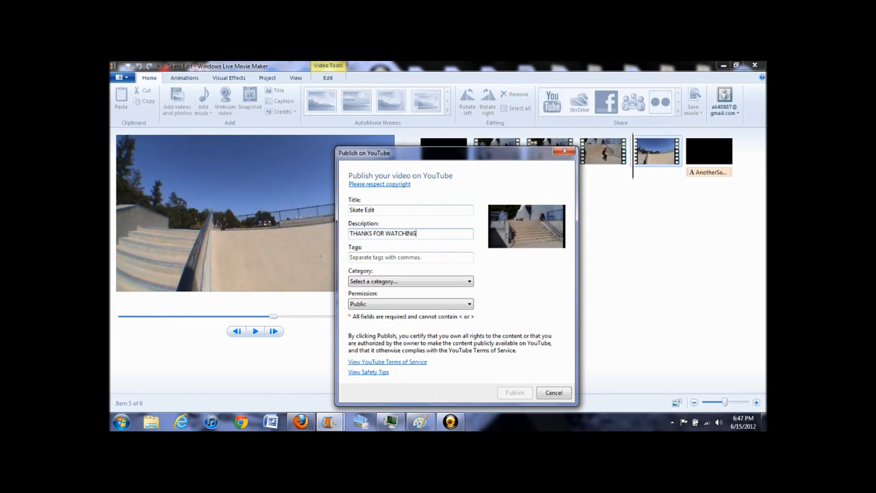
type("DONT")
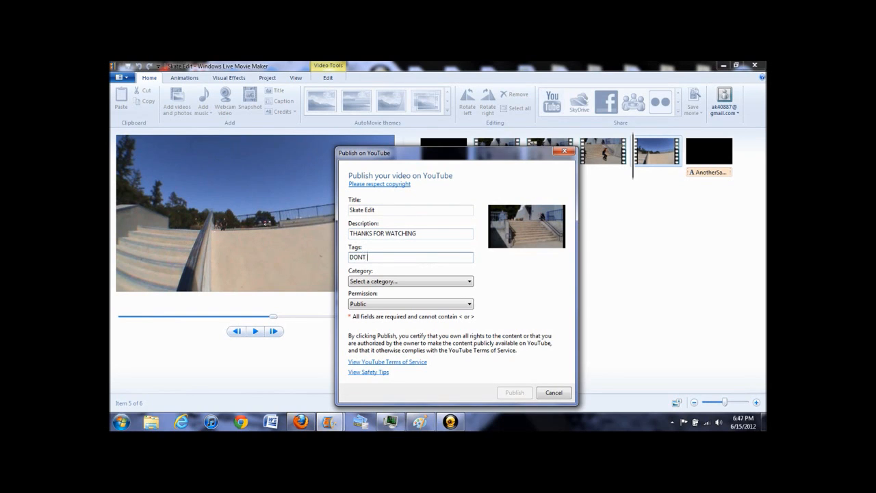
type("FORGET T")
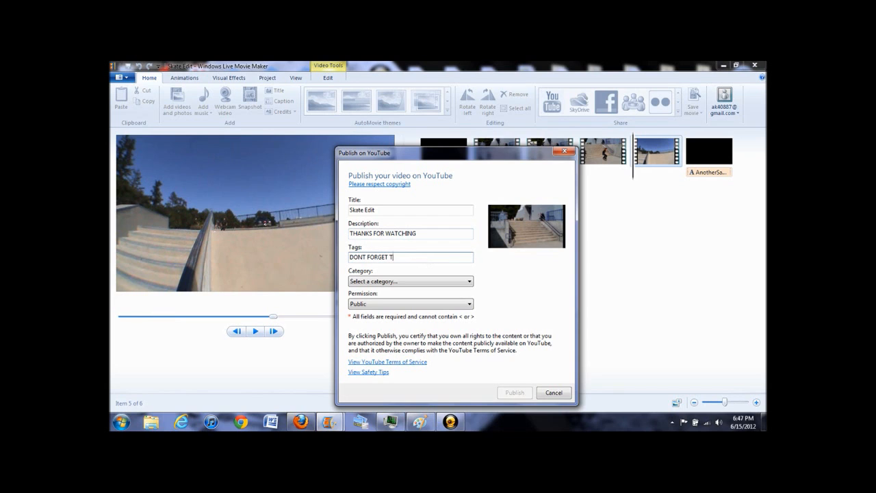